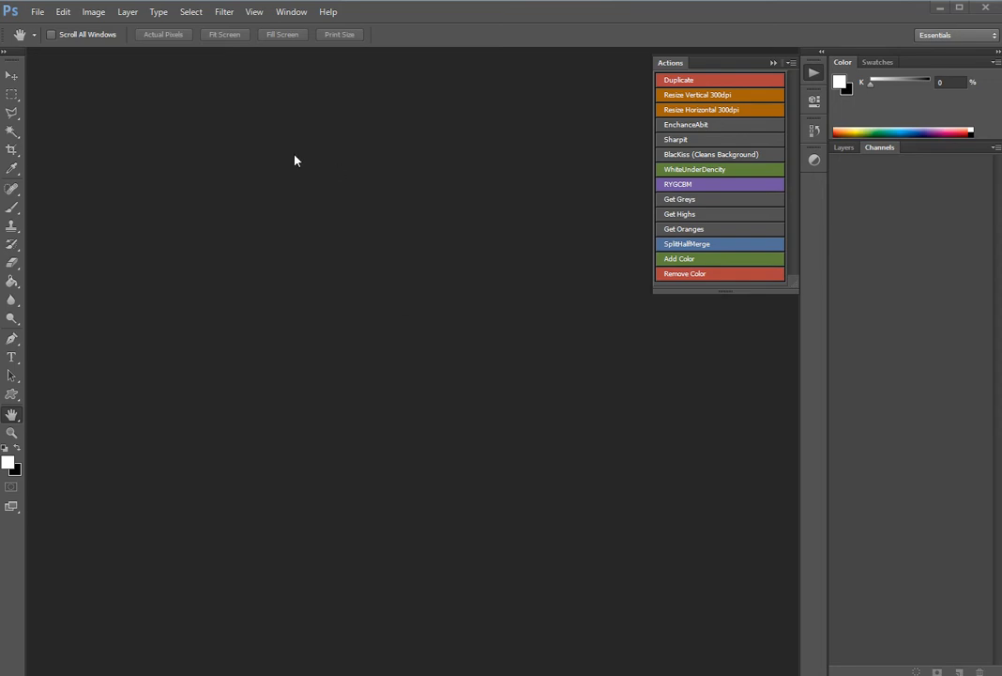
- Open the recent stranger-things-4-poster JPEG from File > Open Recent
click(49, 11)
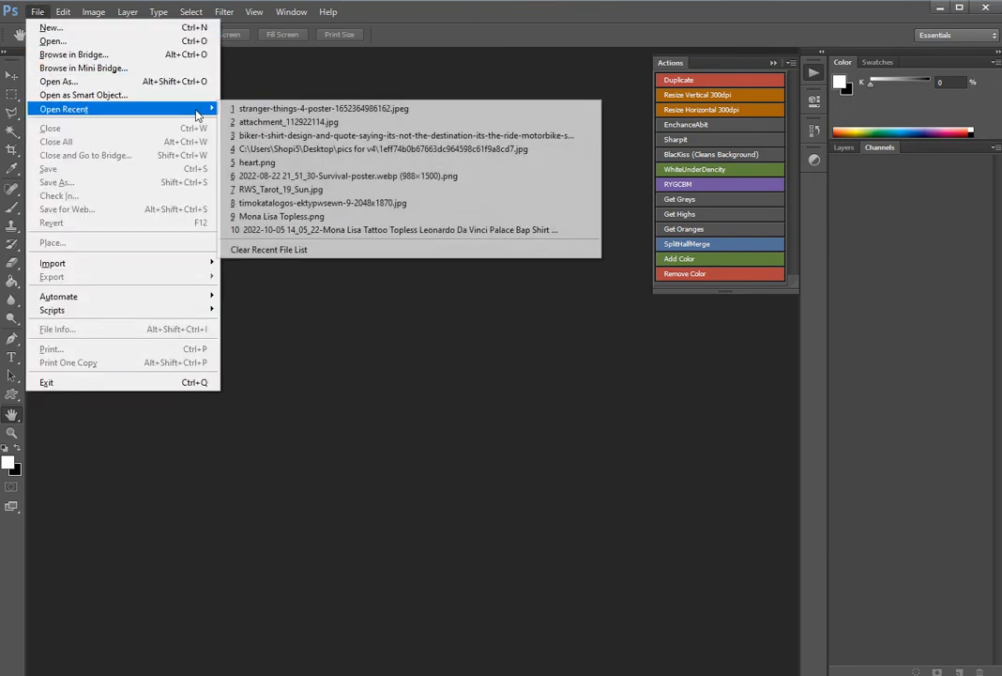
click(323, 107)
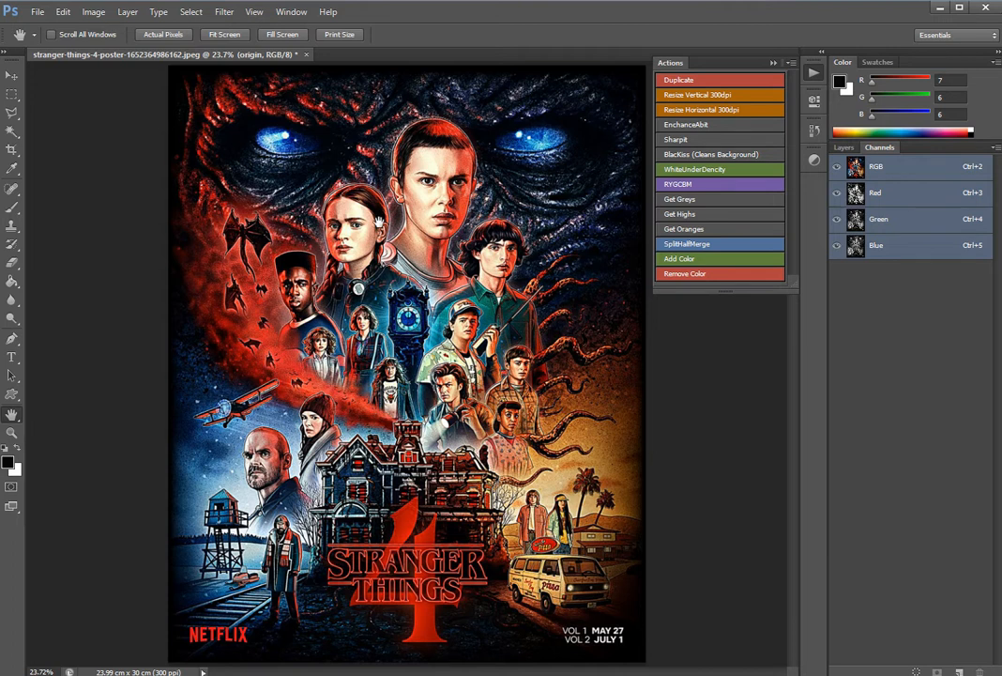
mouse_move(710, 157)
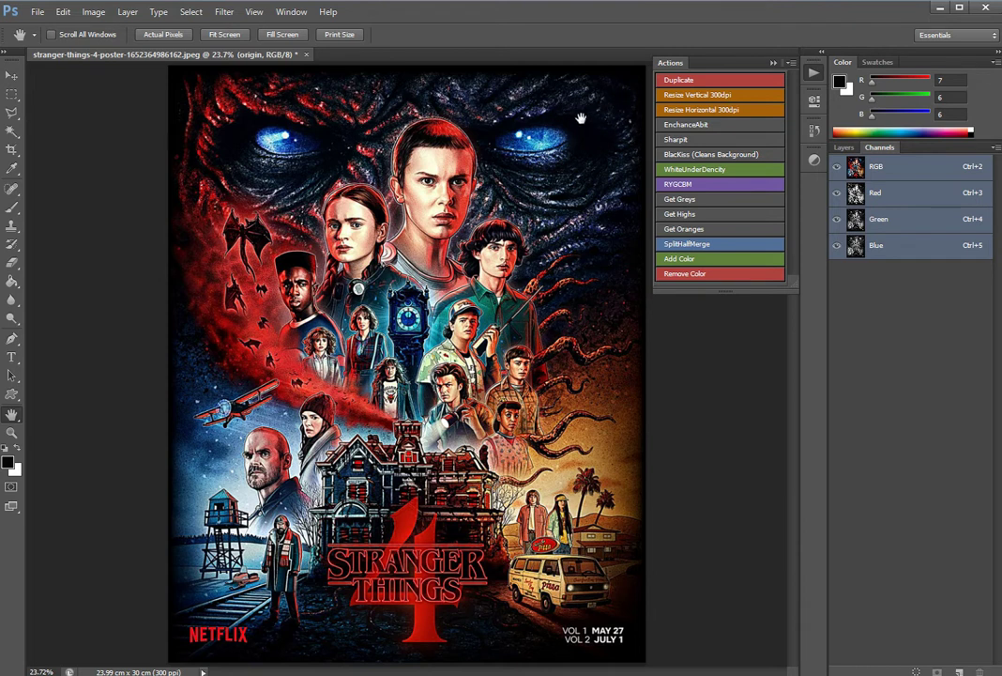
mouse_move(692, 154)
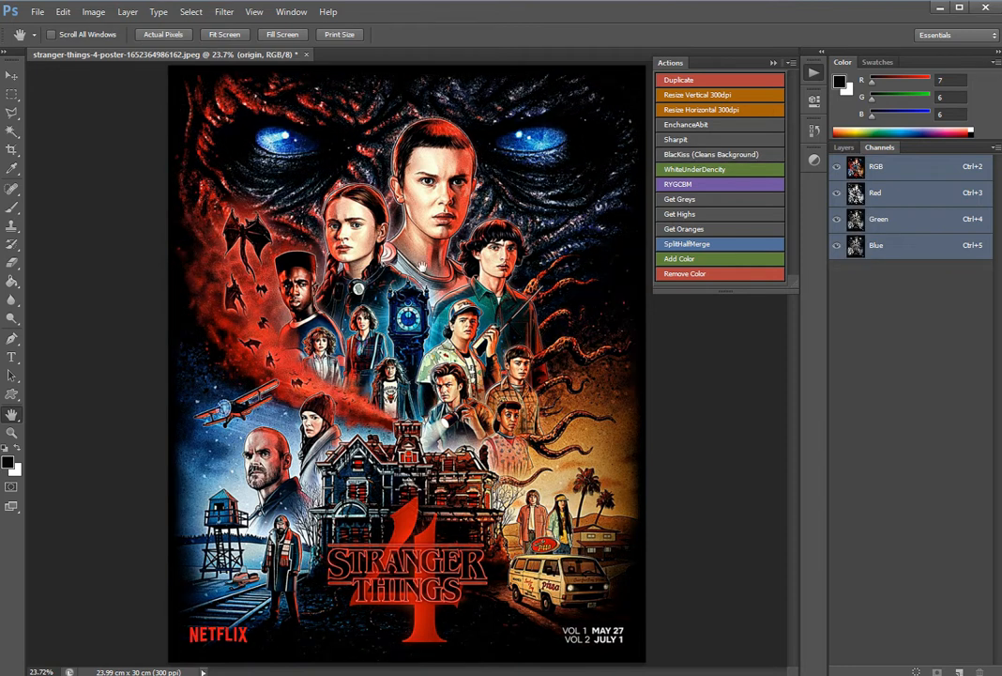
- Run WhiteUnderDensity and RYCGBM actions, then preview the composite, Blues and black channels
click(695, 169)
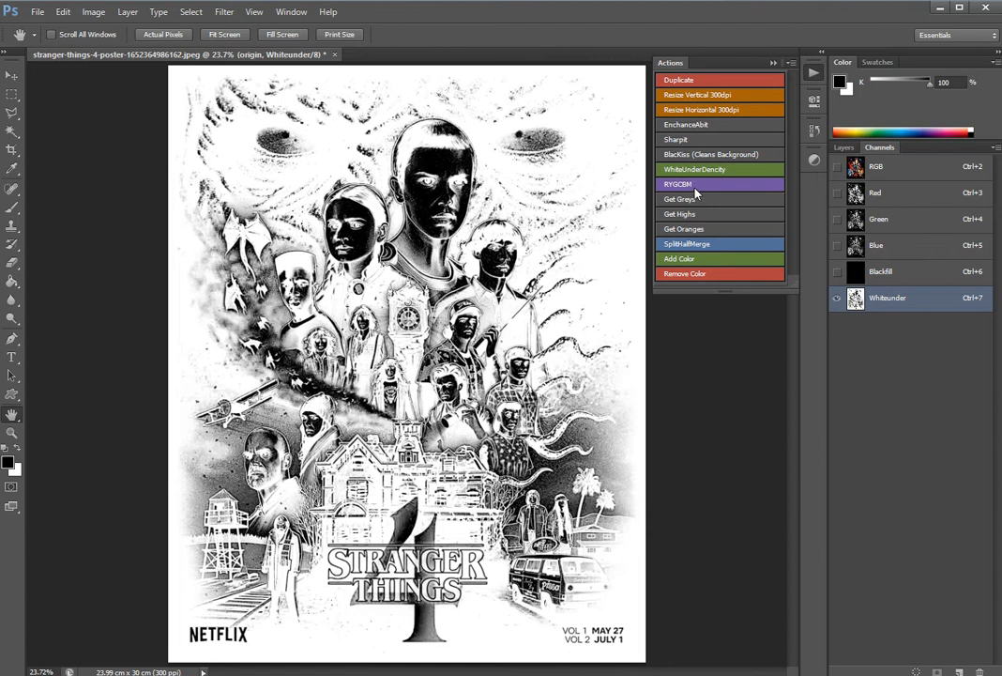
click(678, 184)
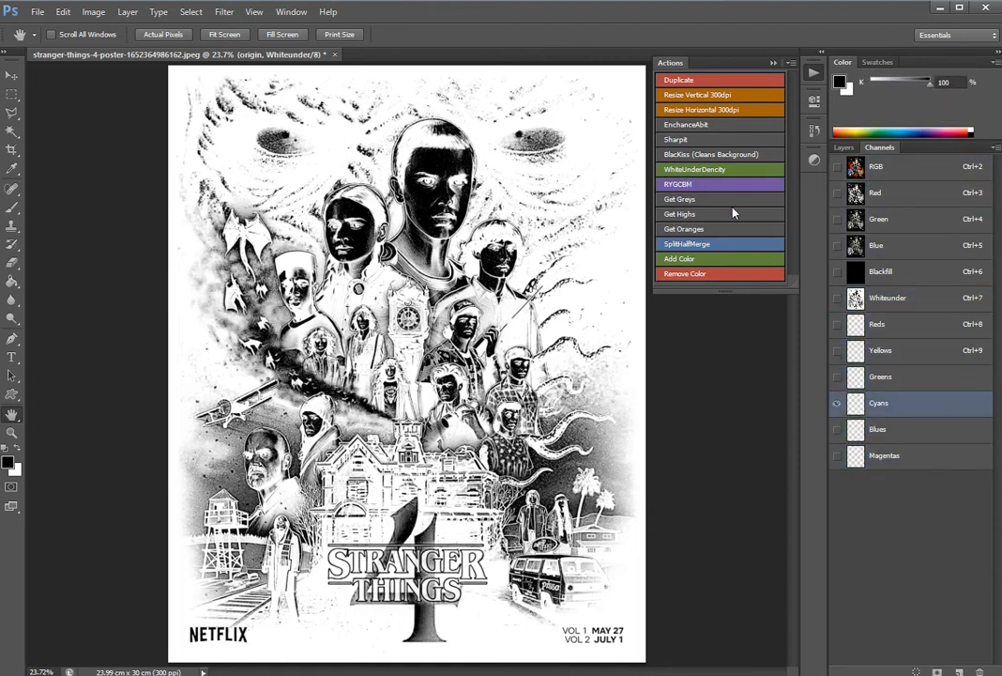
click(879, 428)
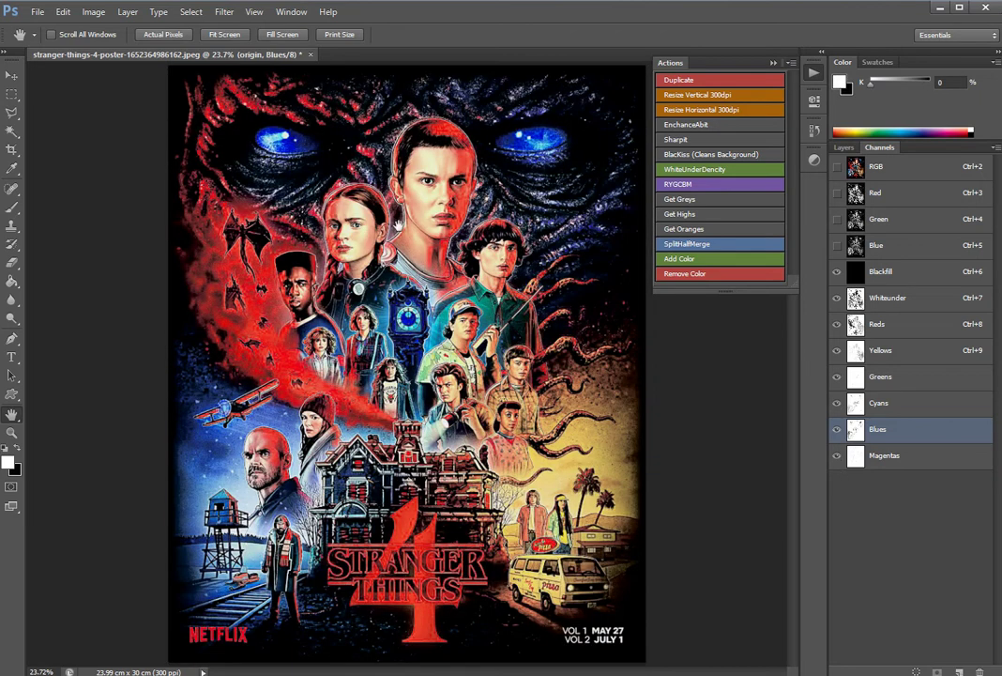
click(837, 323)
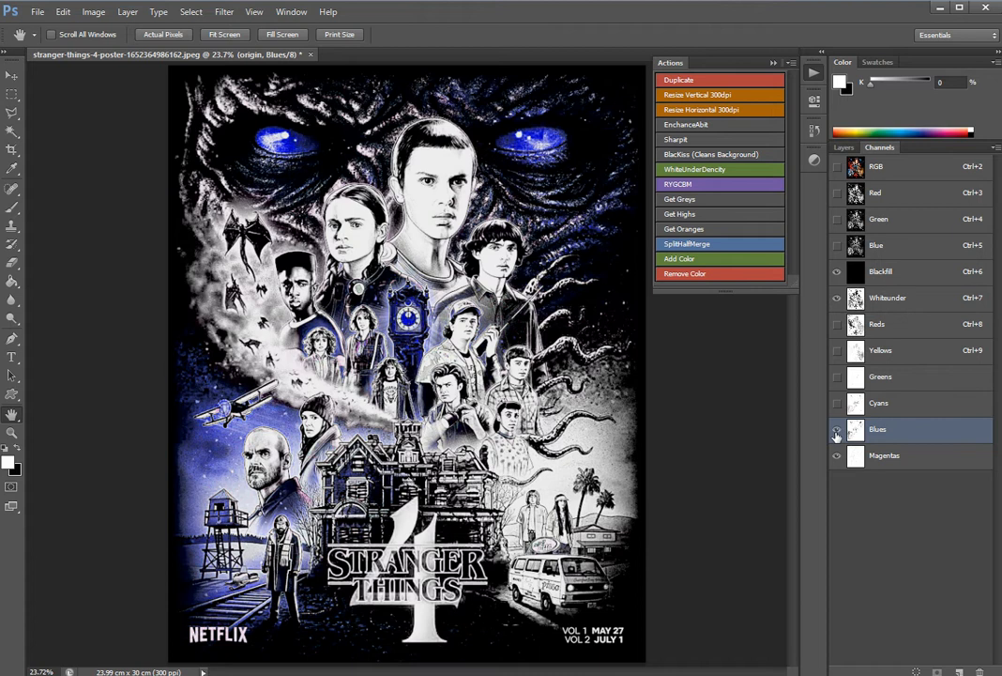
click(837, 428)
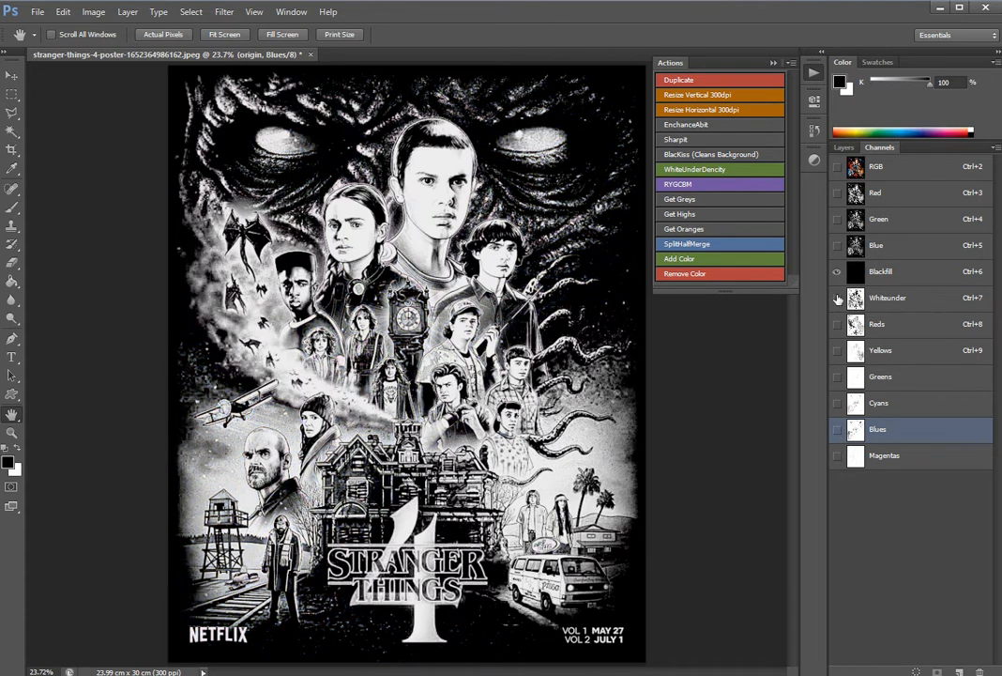
- Run Get Grays and Get Highs to create the Greys and Highs channels
click(680, 199)
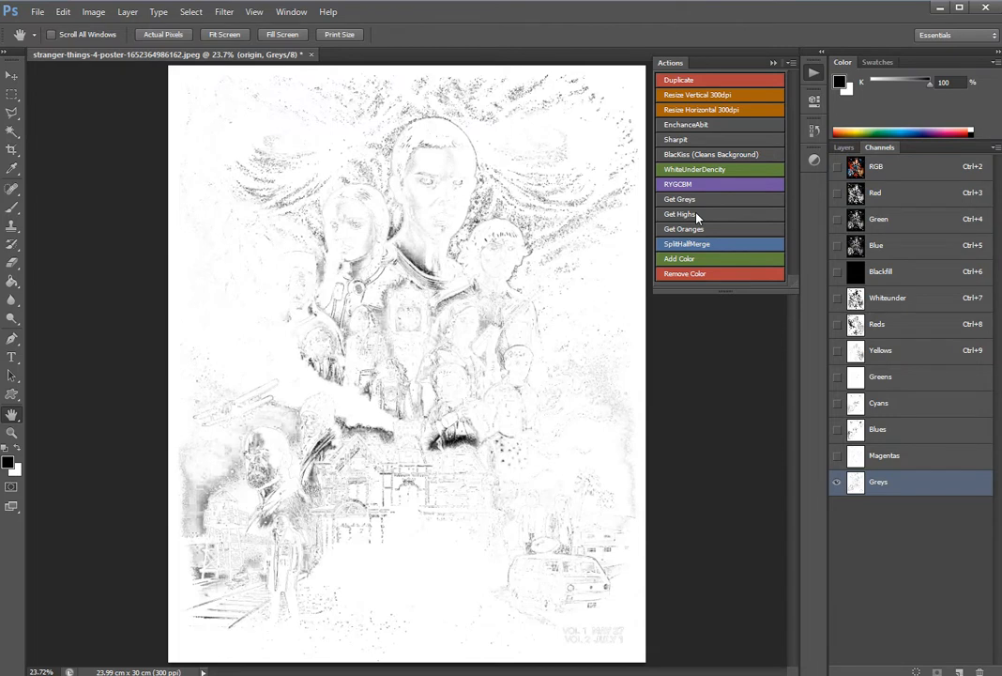
click(680, 214)
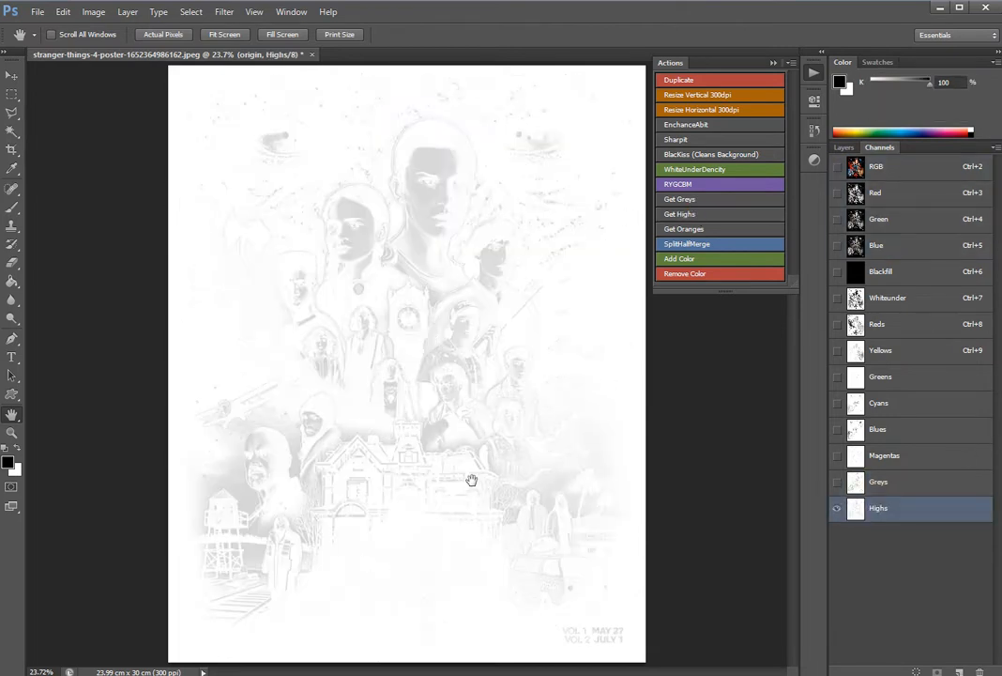
mouse_move(736, 282)
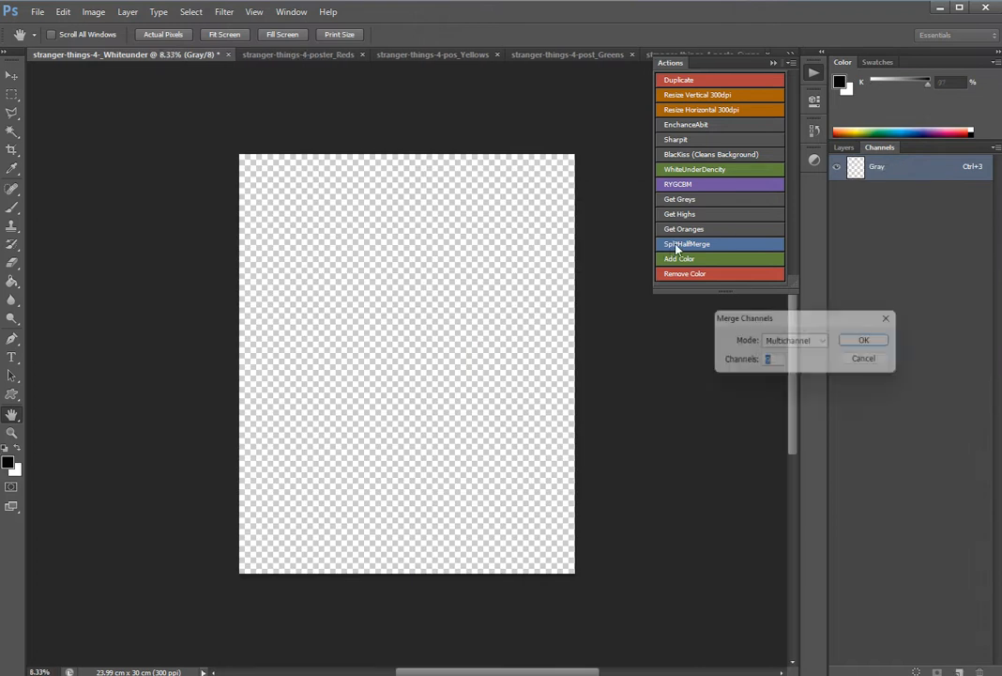
- Merge the split channels as a Multichannel document, accepting Greens for channel 4
click(871, 342)
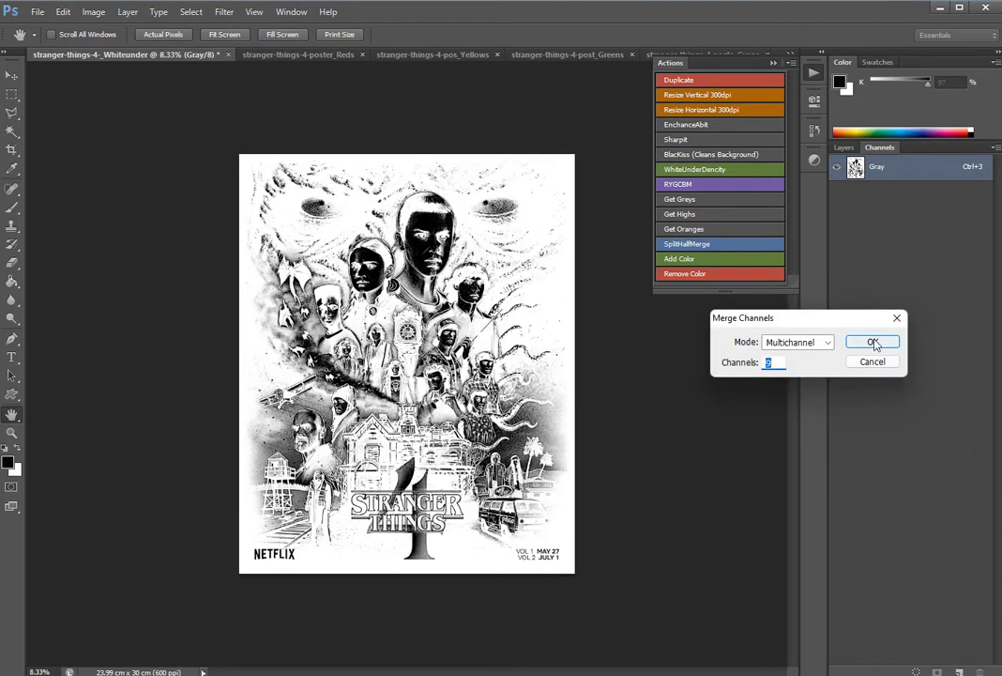
click(871, 341)
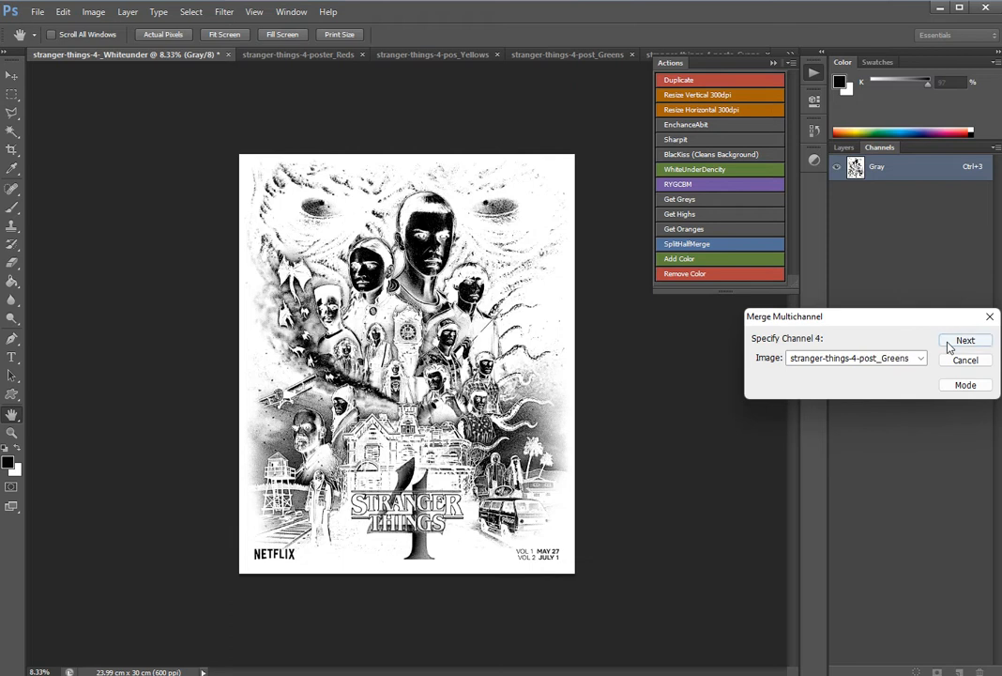
click(964, 339)
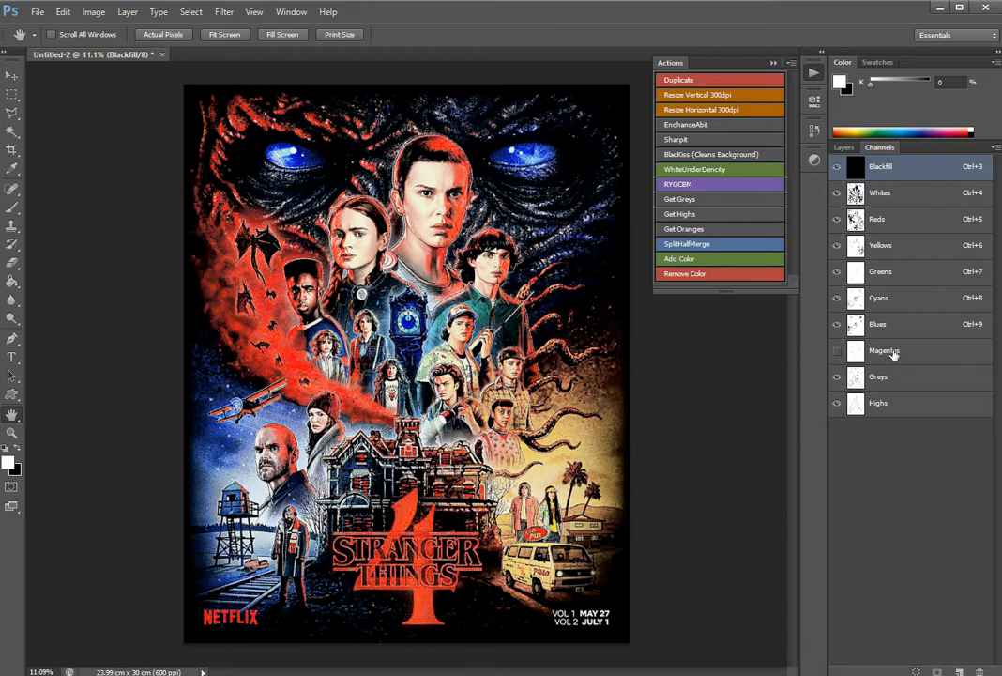
- Run the Add Color action on the Reds channel and return to the composite view
click(882, 351)
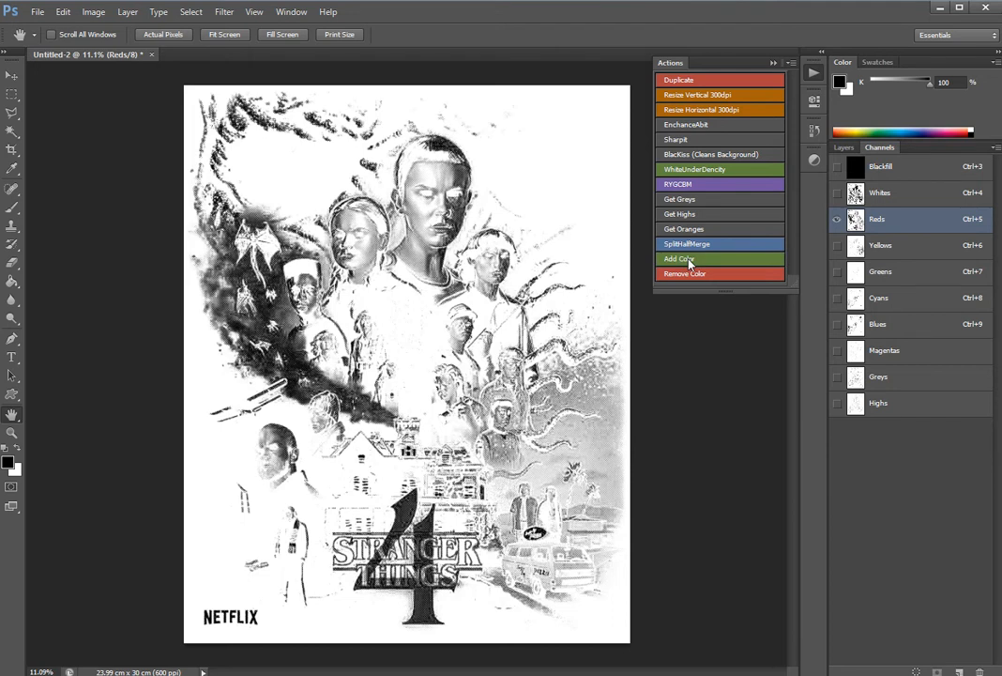
click(886, 351)
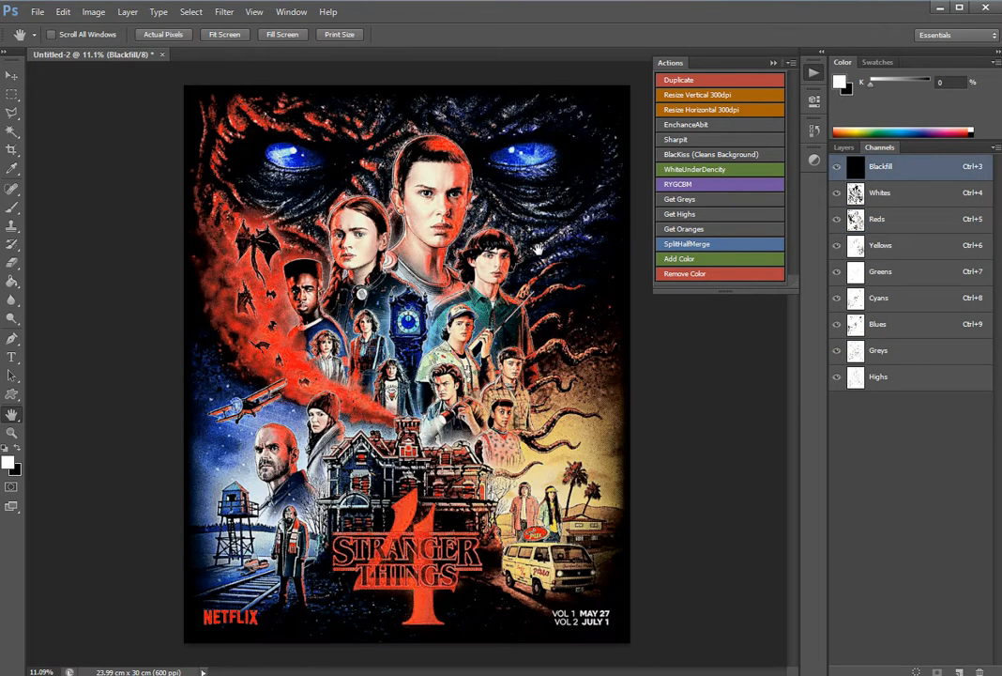
click(890, 351)
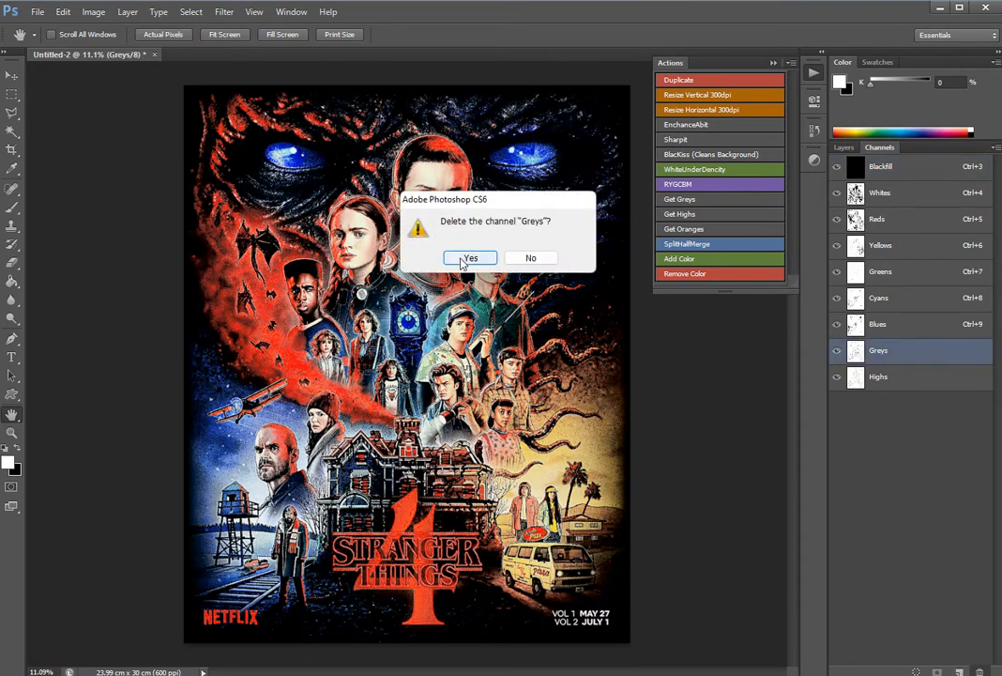
- Confirm deleting the Greys channel, then select the Greens channel
click(469, 257)
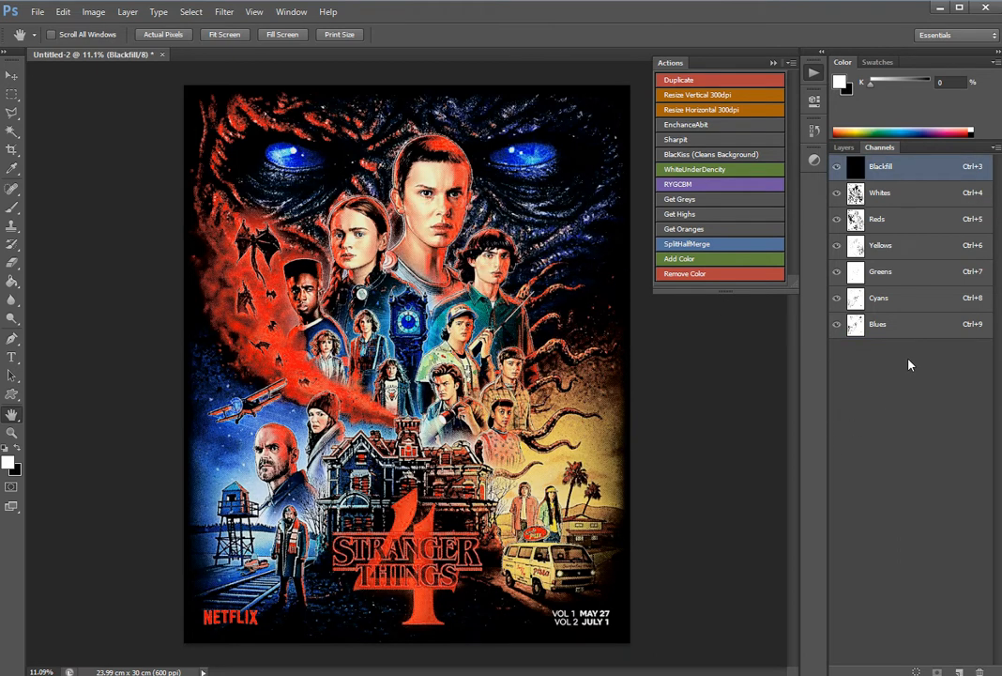
click(881, 271)
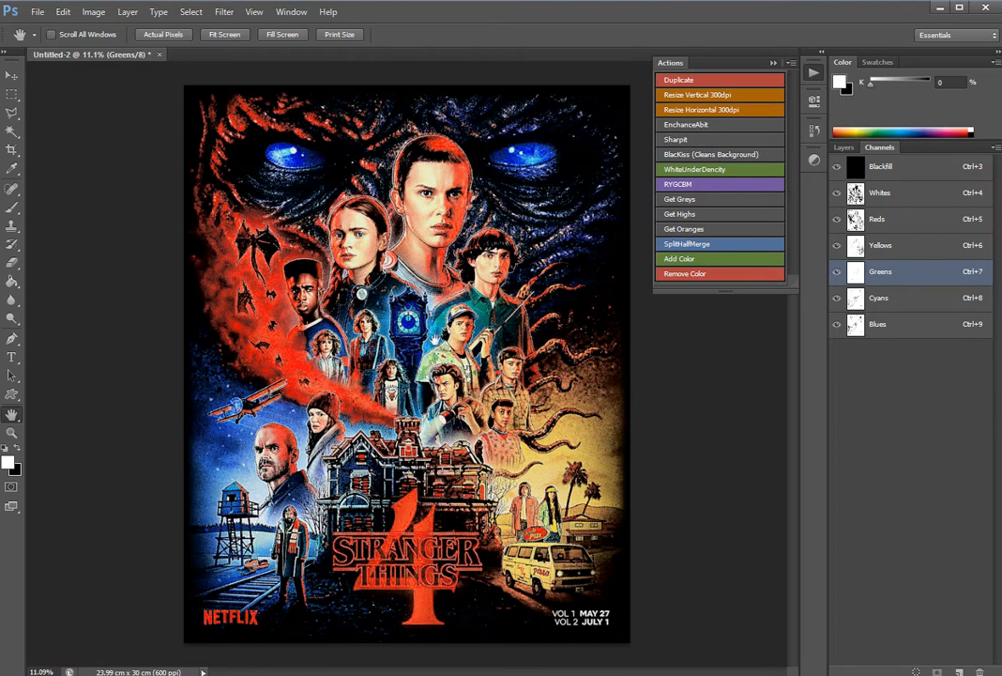
mouse_move(811, 236)
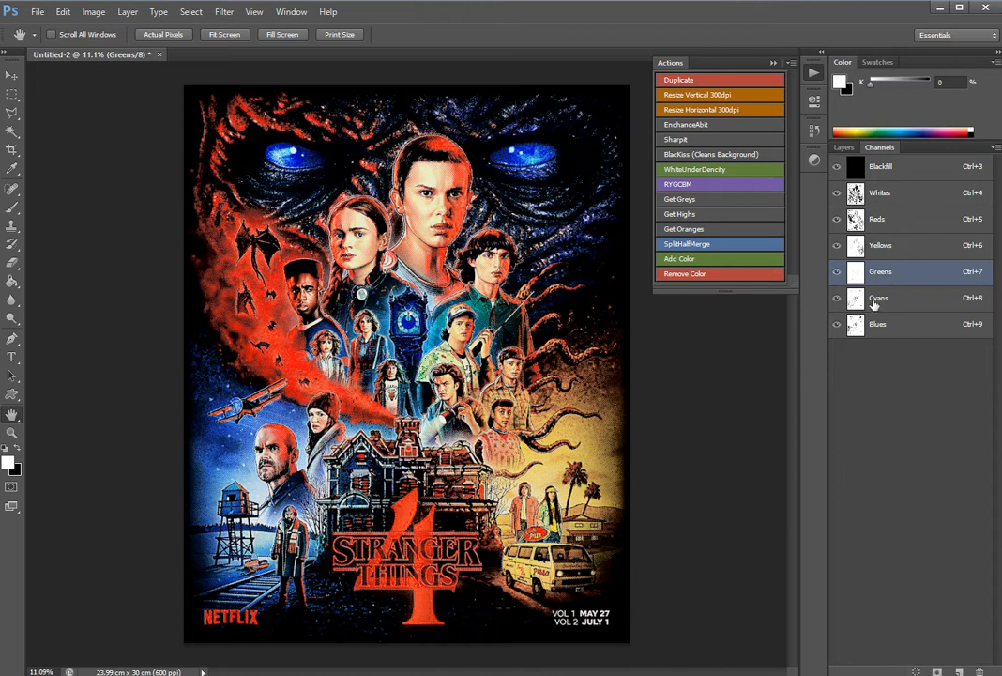
- Delete the Greens channel and re-show Cyans to check the six remaining plates
click(878, 297)
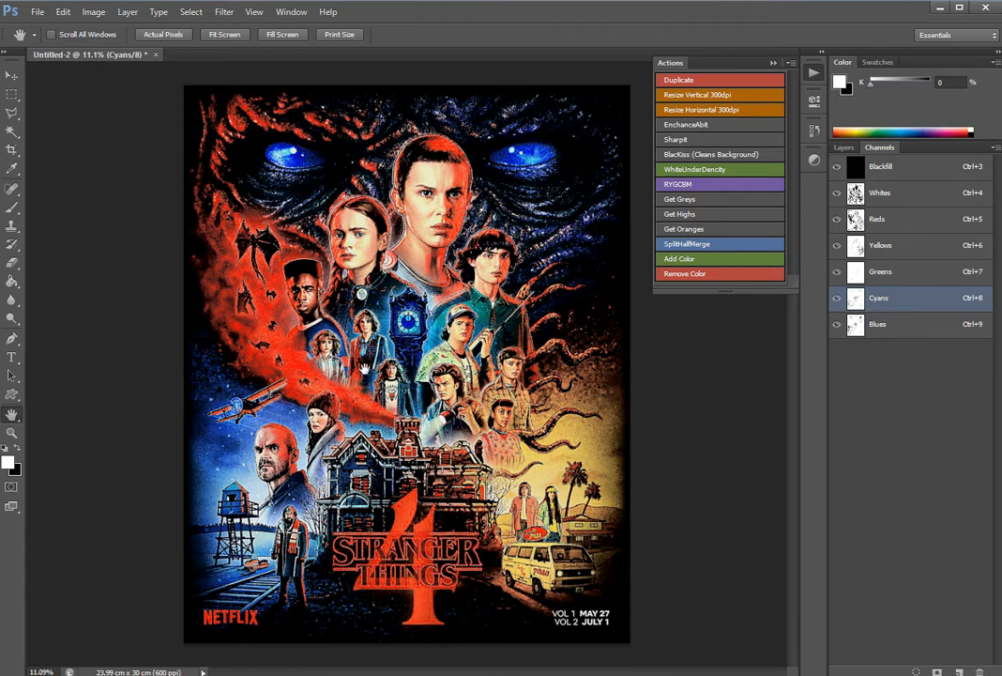
mouse_move(728, 381)
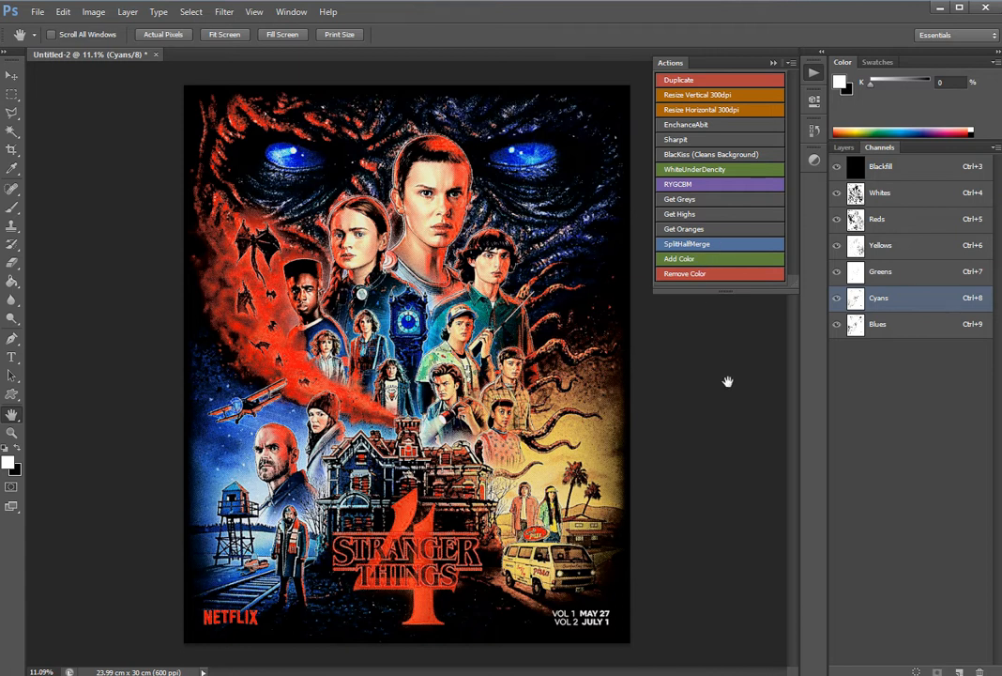
click(880, 271)
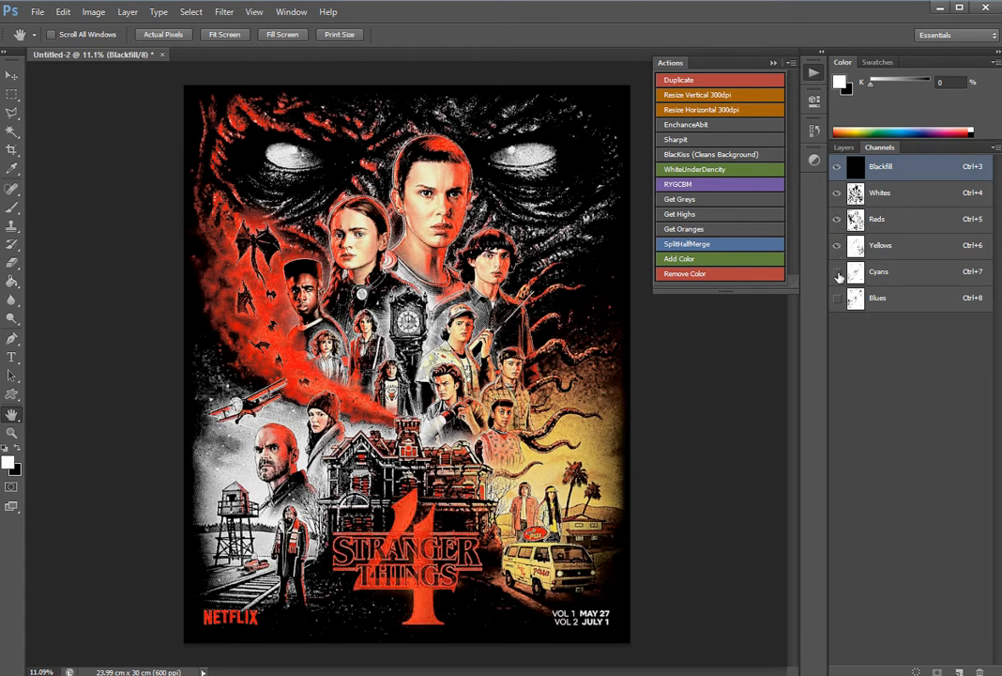
click(837, 297)
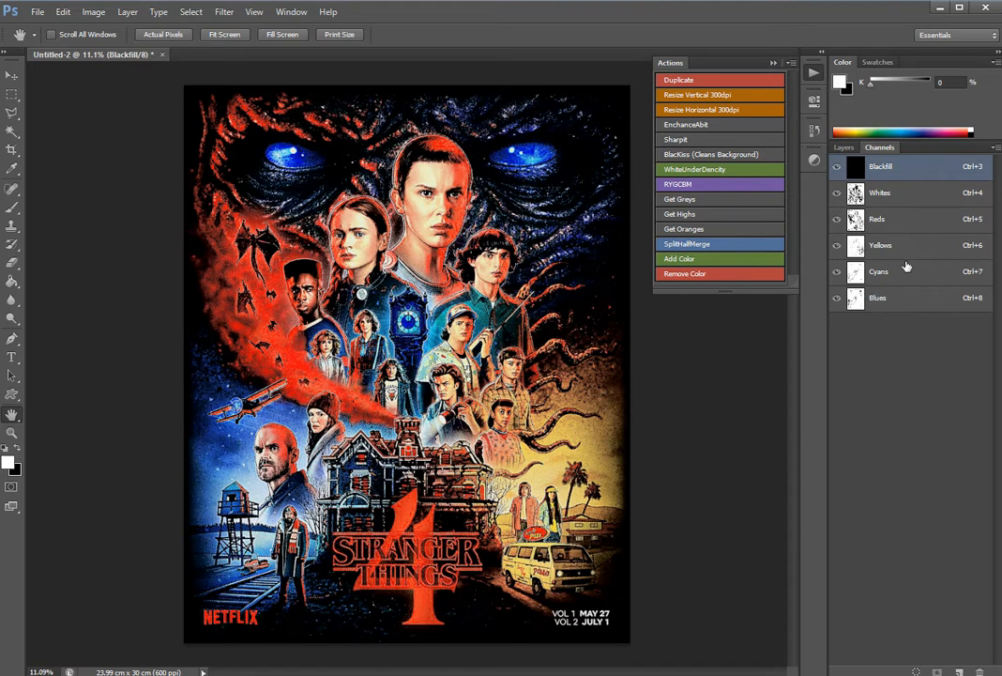
mouse_move(904, 267)
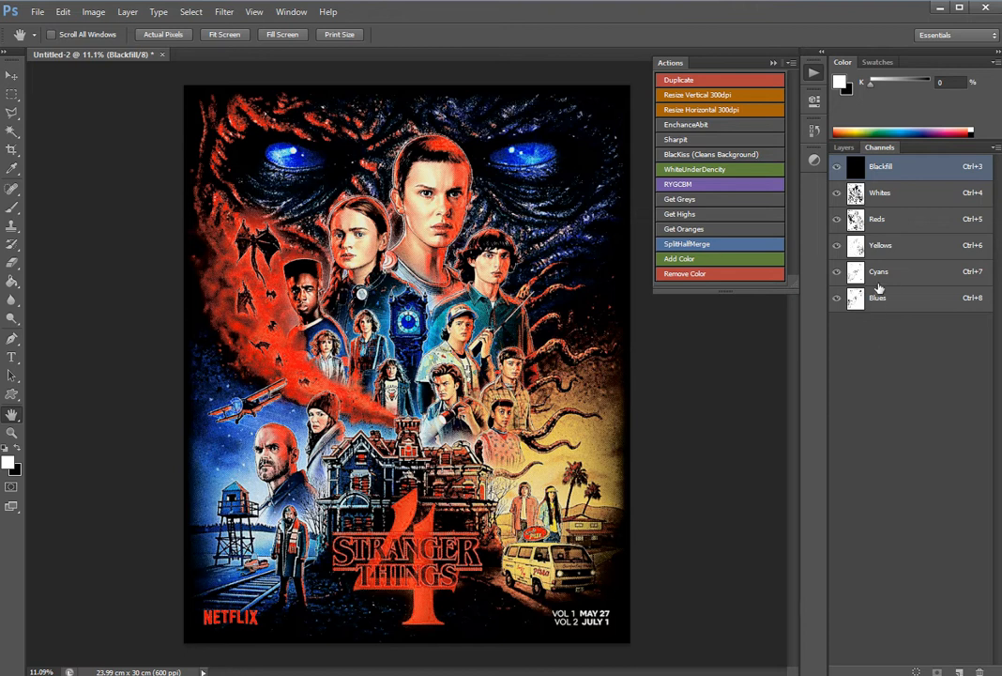
- Delete the Cyans channel, leaving BlackW, Whites, Reds, Yellows and Blues
click(882, 270)
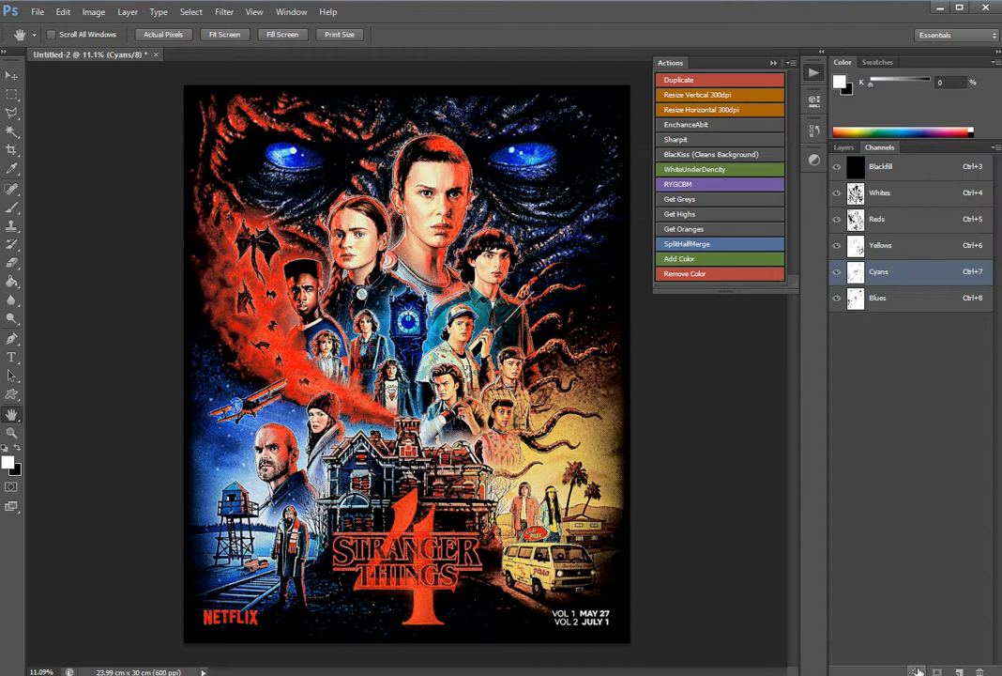
click(882, 296)
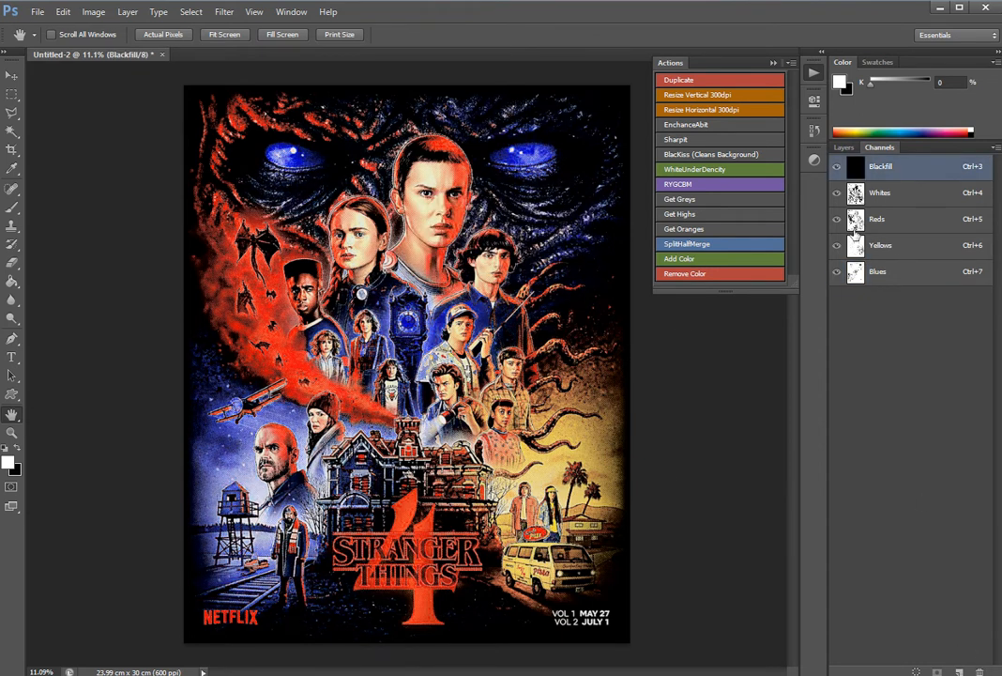
- Set the Blues spot channel ink to a brighter blue via Spot Channel Options
double_click(879, 270)
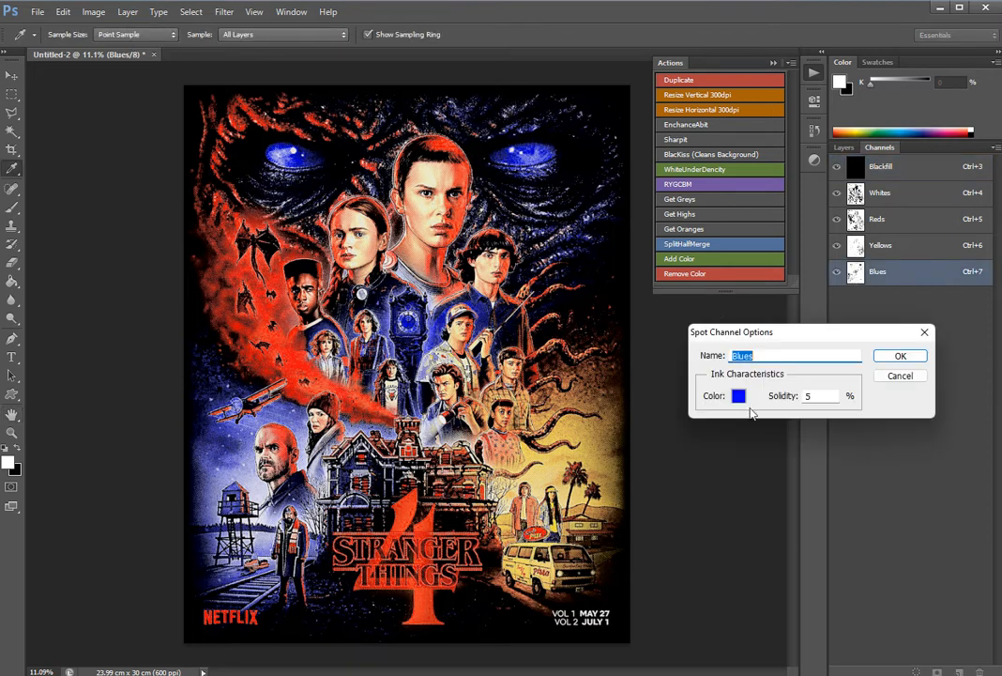
click(740, 396)
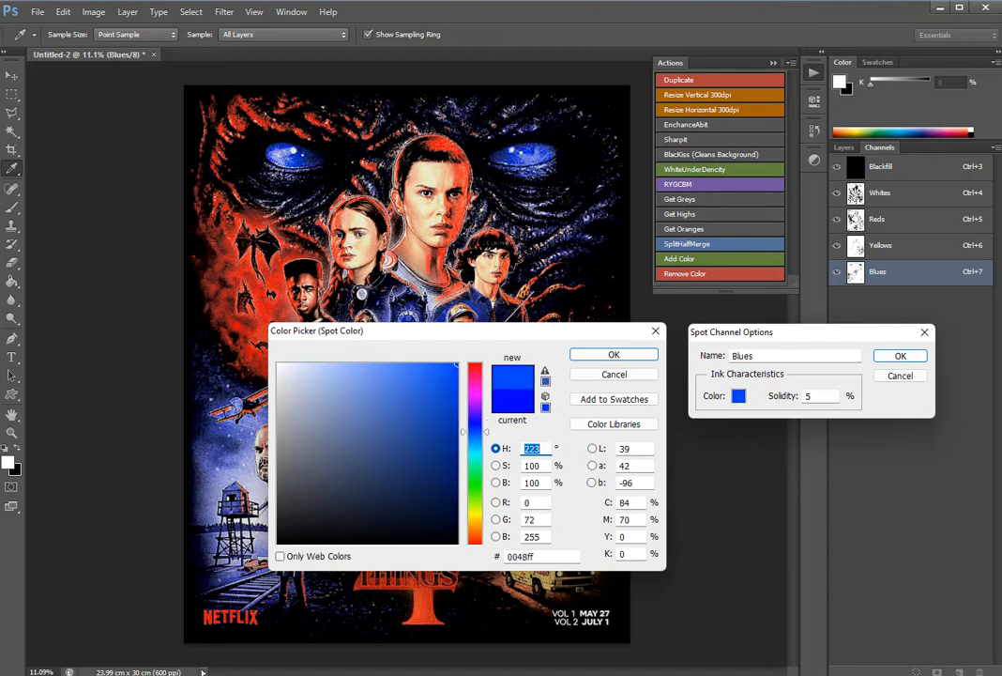
click(454, 366)
text(218)
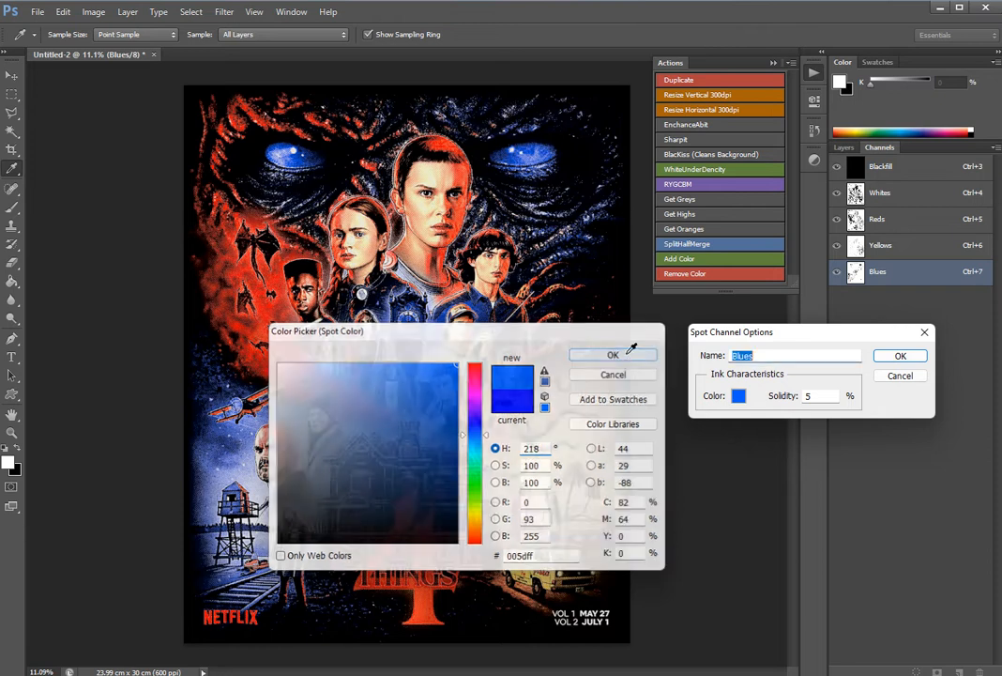
click(901, 355)
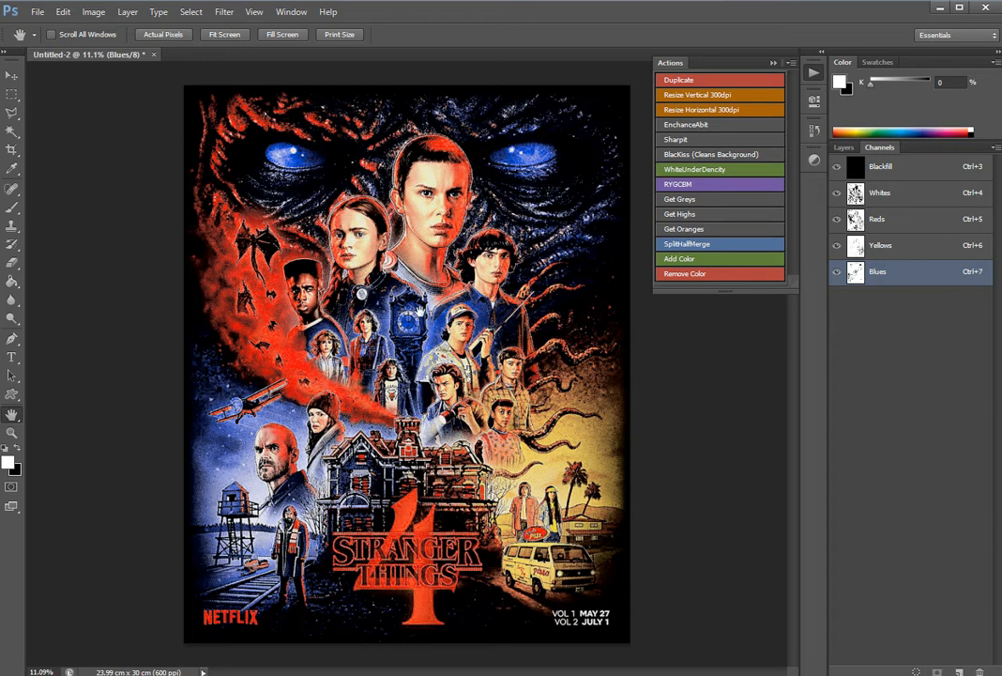
mouse_move(486, 343)
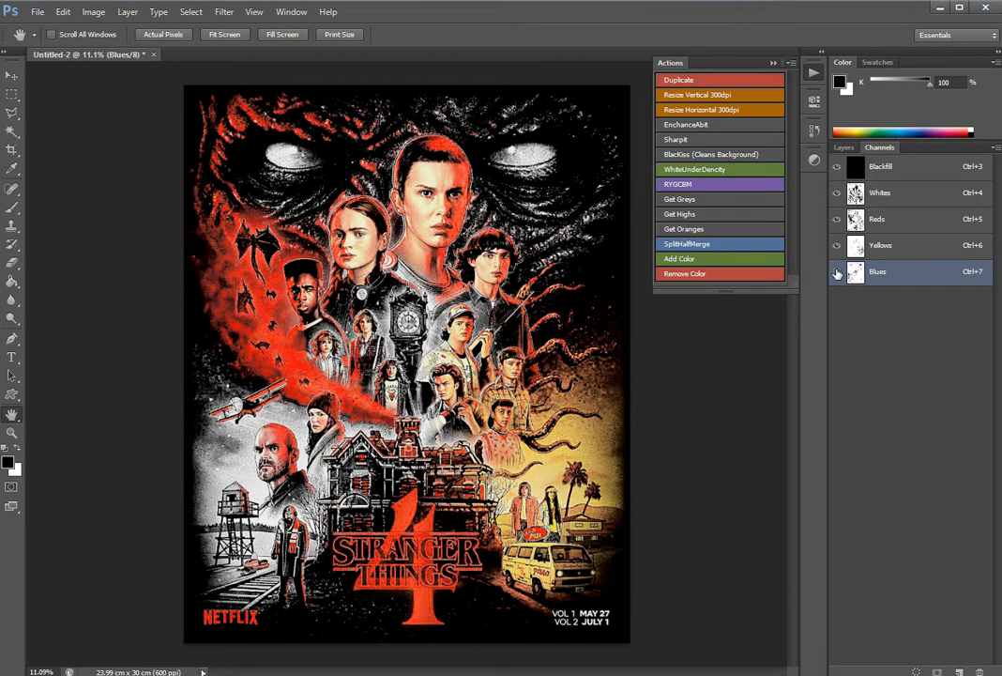
click(835, 271)
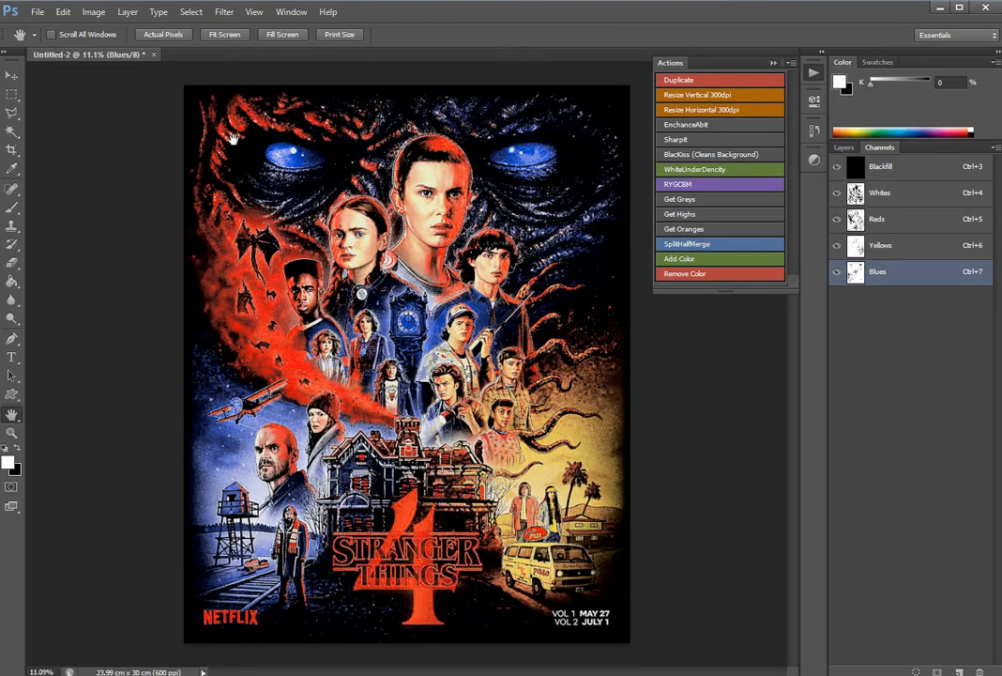